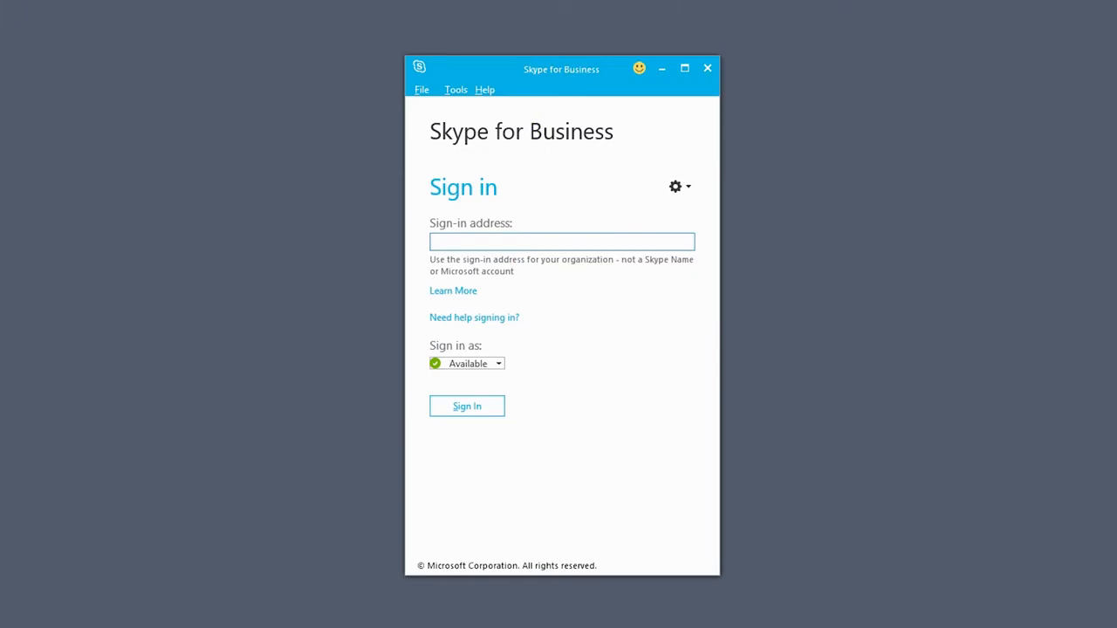
Enter 'Molly' as the sign-in address and continue to the password prompt.
{"action": "left_click", "coordinate": [561, 242]}
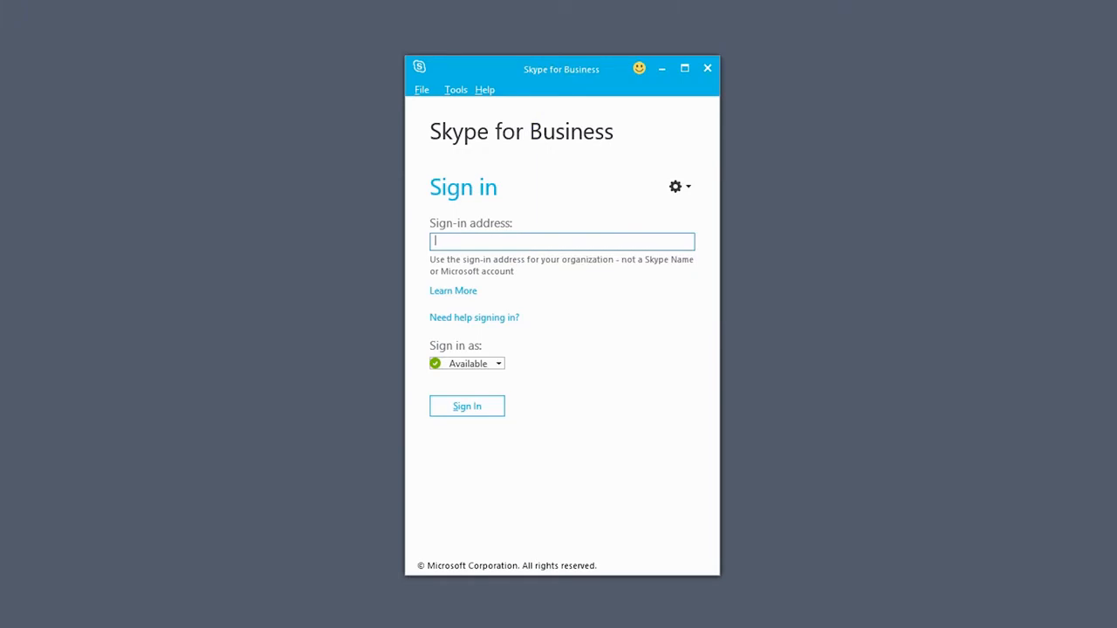
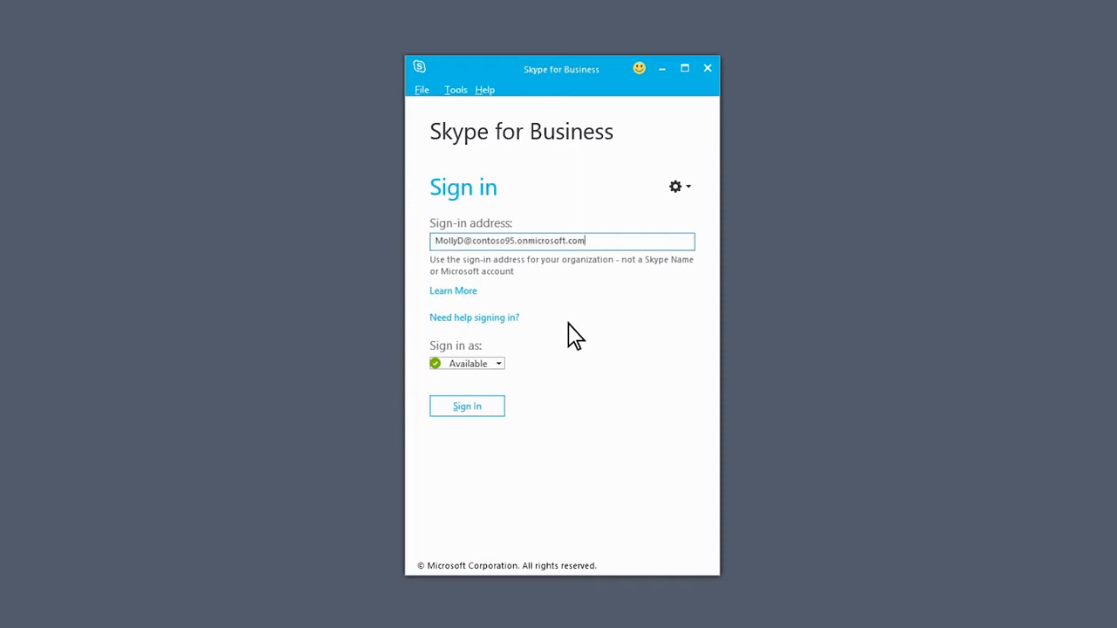
{"action": "left_click", "coordinate": [467, 406]}
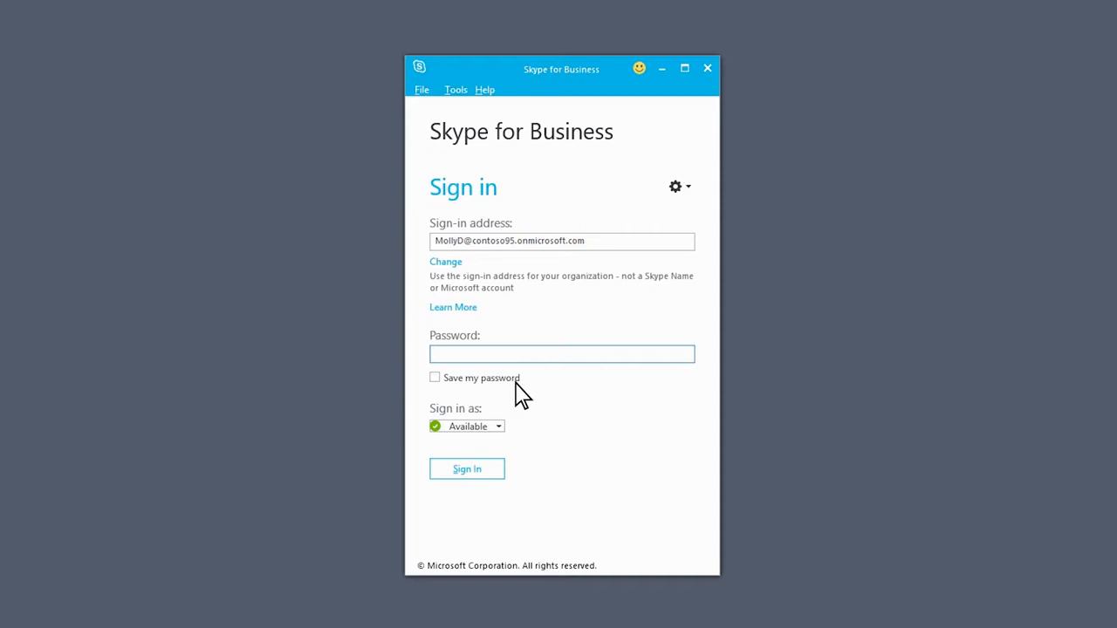
Fill in the account password and tick Save my password.
{"action": "left_click", "coordinate": [561, 353]}
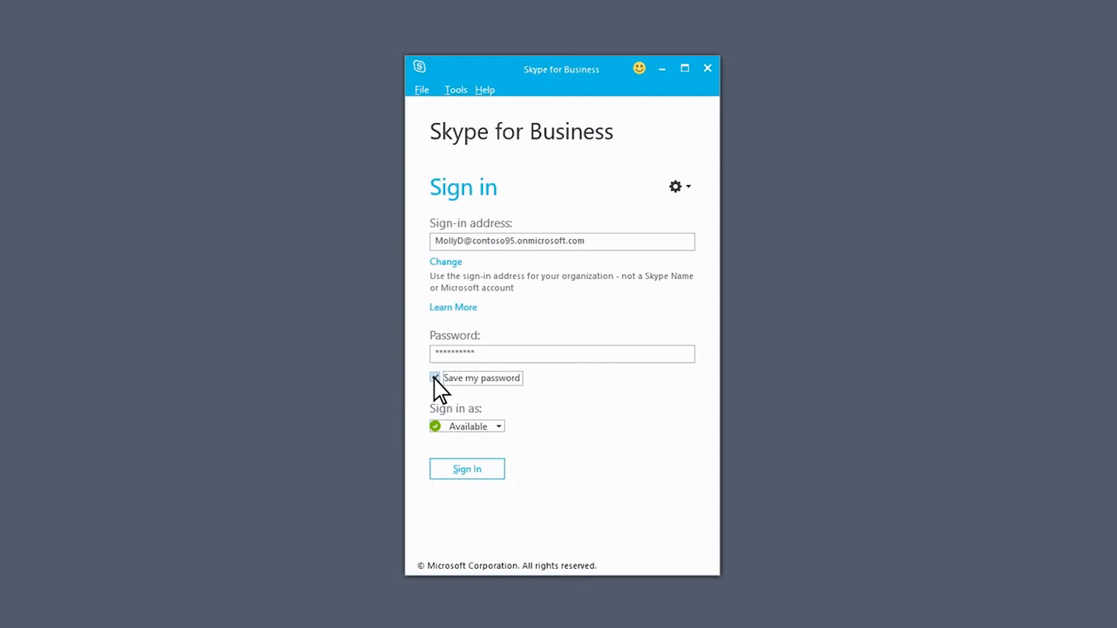
{"action": "left_click", "coordinate": [435, 376]}
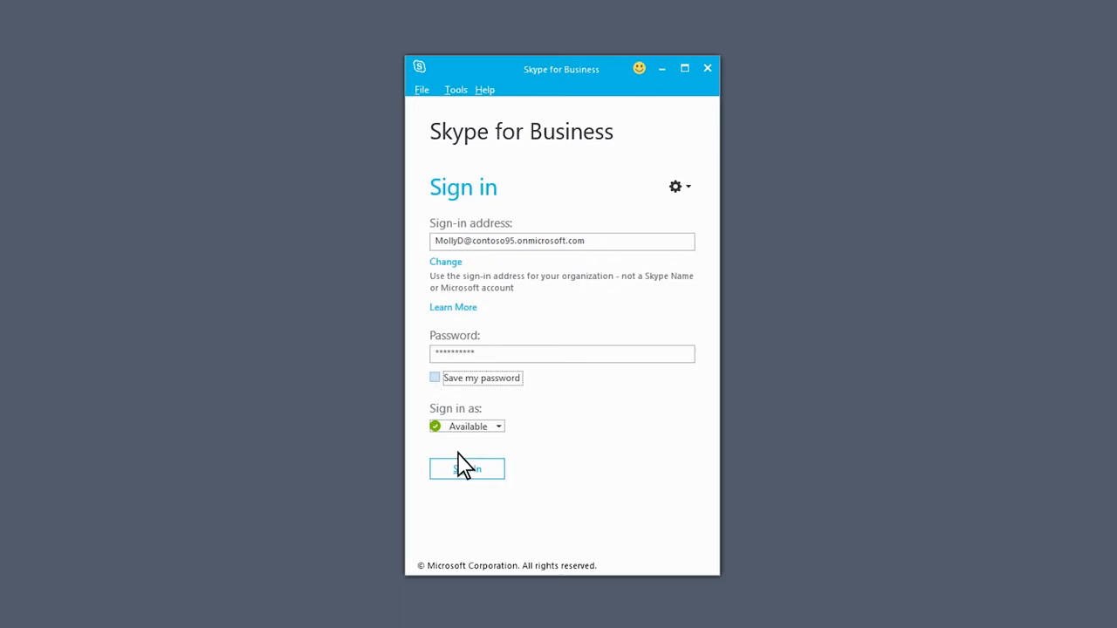
Sign in and set presence to Available.
{"action": "left_click", "coordinate": [467, 469]}
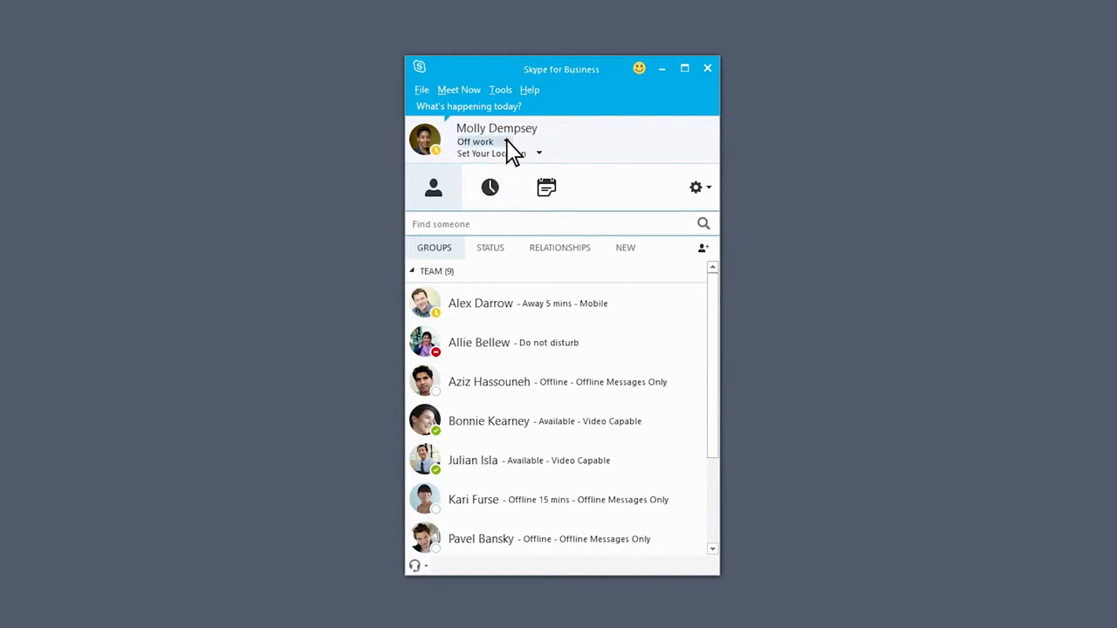
{"action": "left_click", "coordinate": [482, 141]}
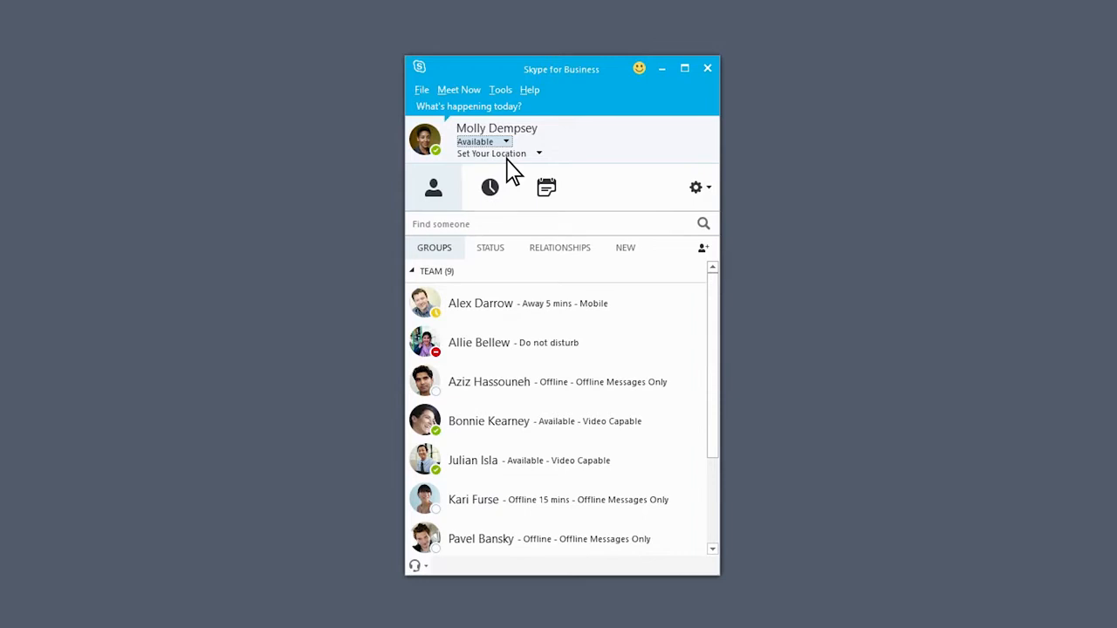
{"action": "mouse_move", "coordinate": [532, 180]}
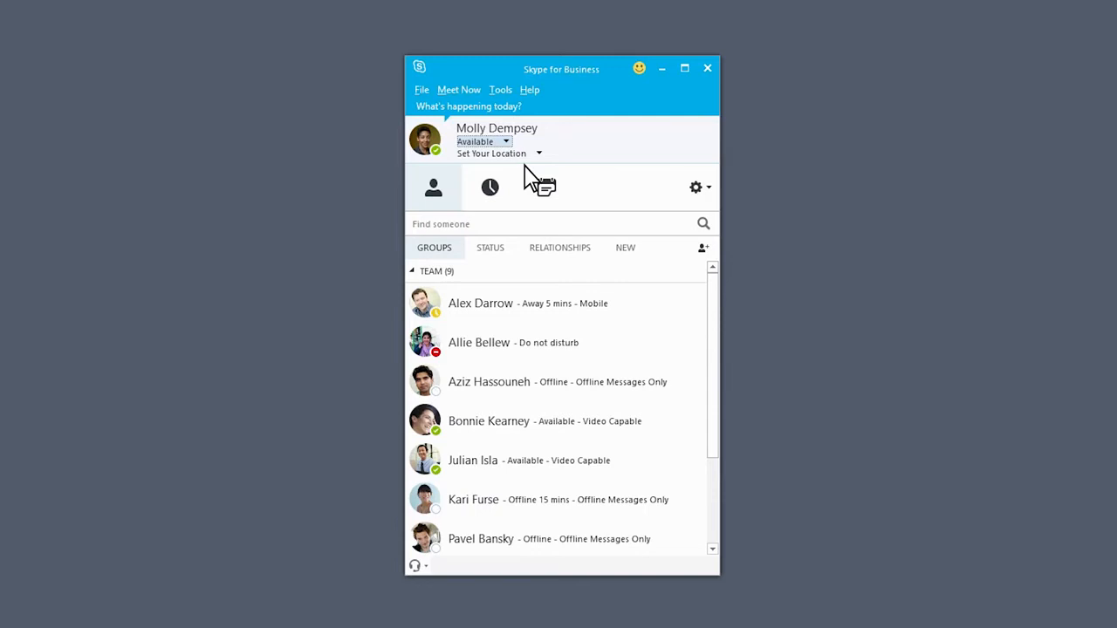
Choose Sign Out from the gear Options menu's File commands.
{"action": "left_click", "coordinate": [695, 186]}
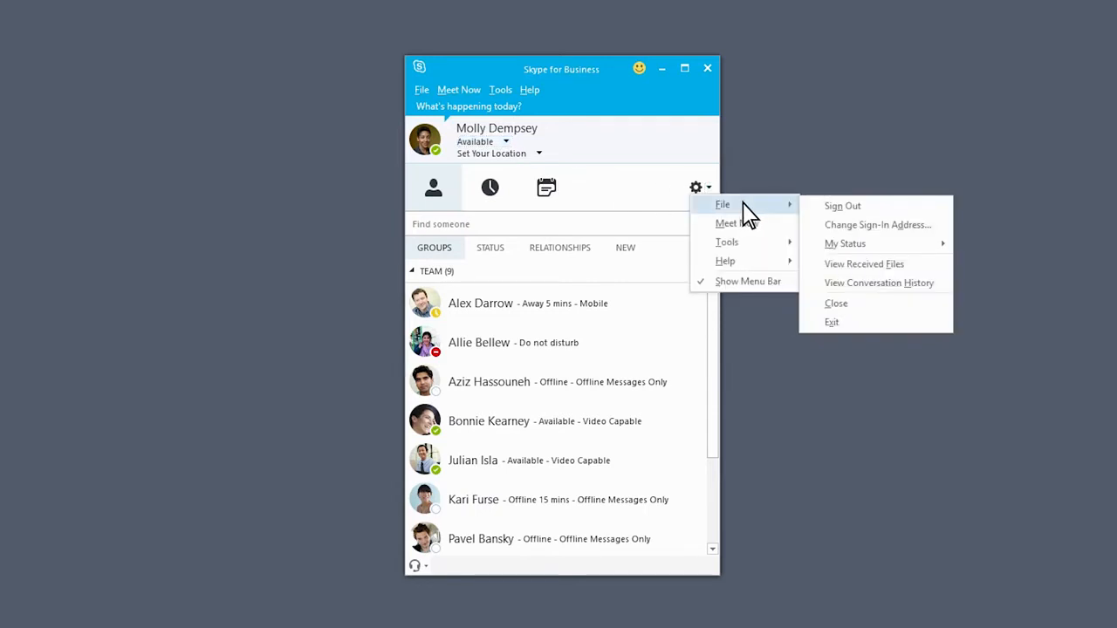
{"action": "left_click", "coordinate": [841, 205]}
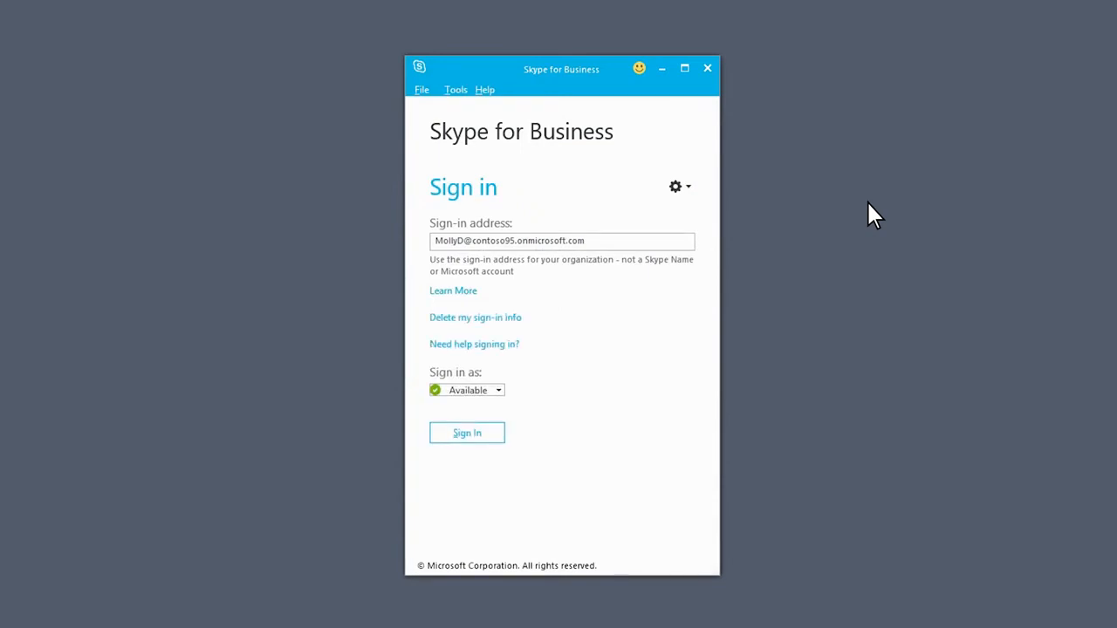
Close the signed-out Skype for Business window.
{"action": "left_click", "coordinate": [466, 433]}
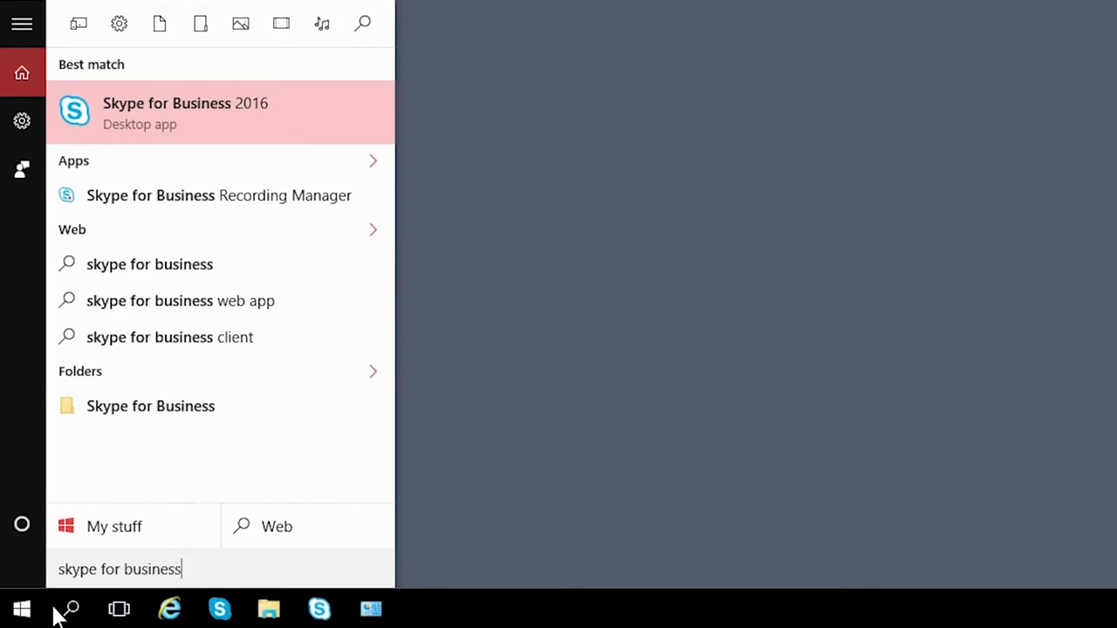
Launch Skype for Business 2016 from search results and sign in with the remembered address.
{"action": "left_click", "coordinate": [185, 113]}
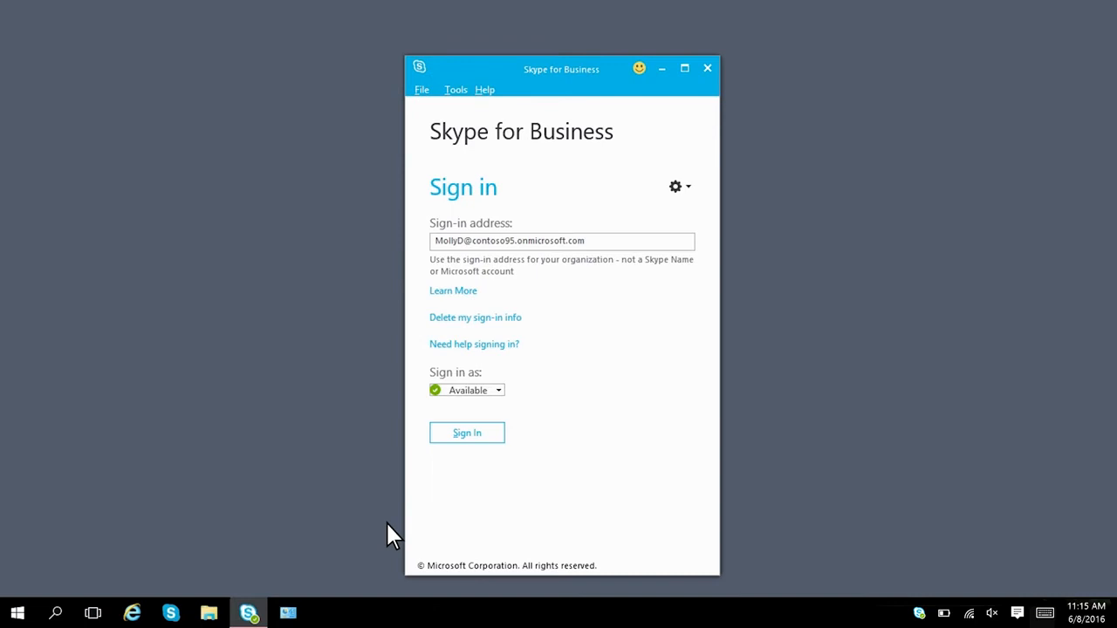
{"action": "left_click", "coordinate": [466, 433]}
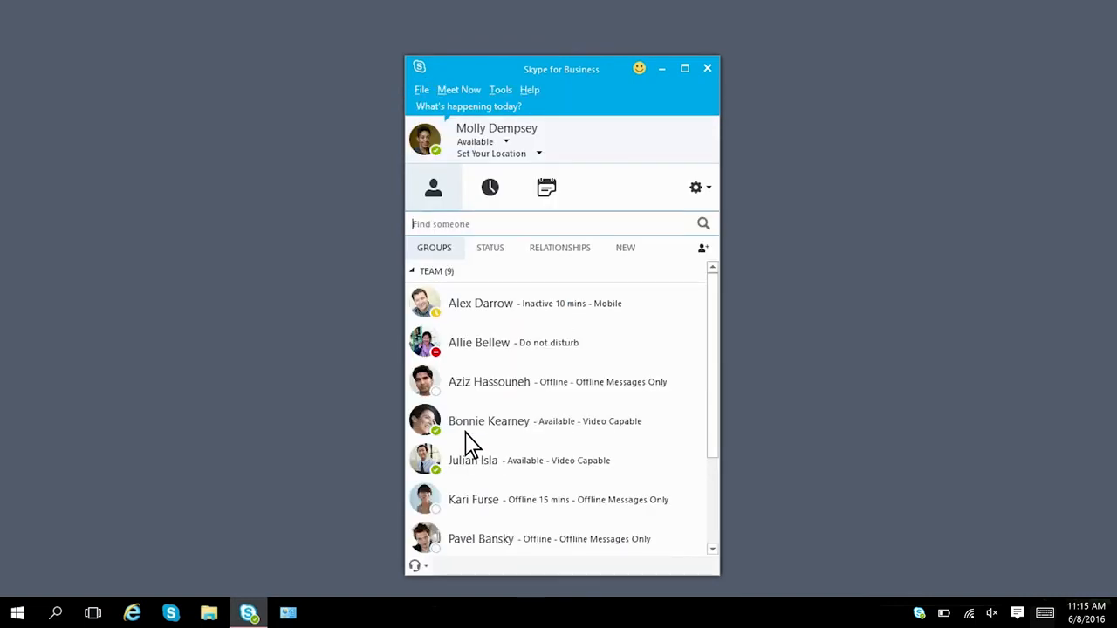